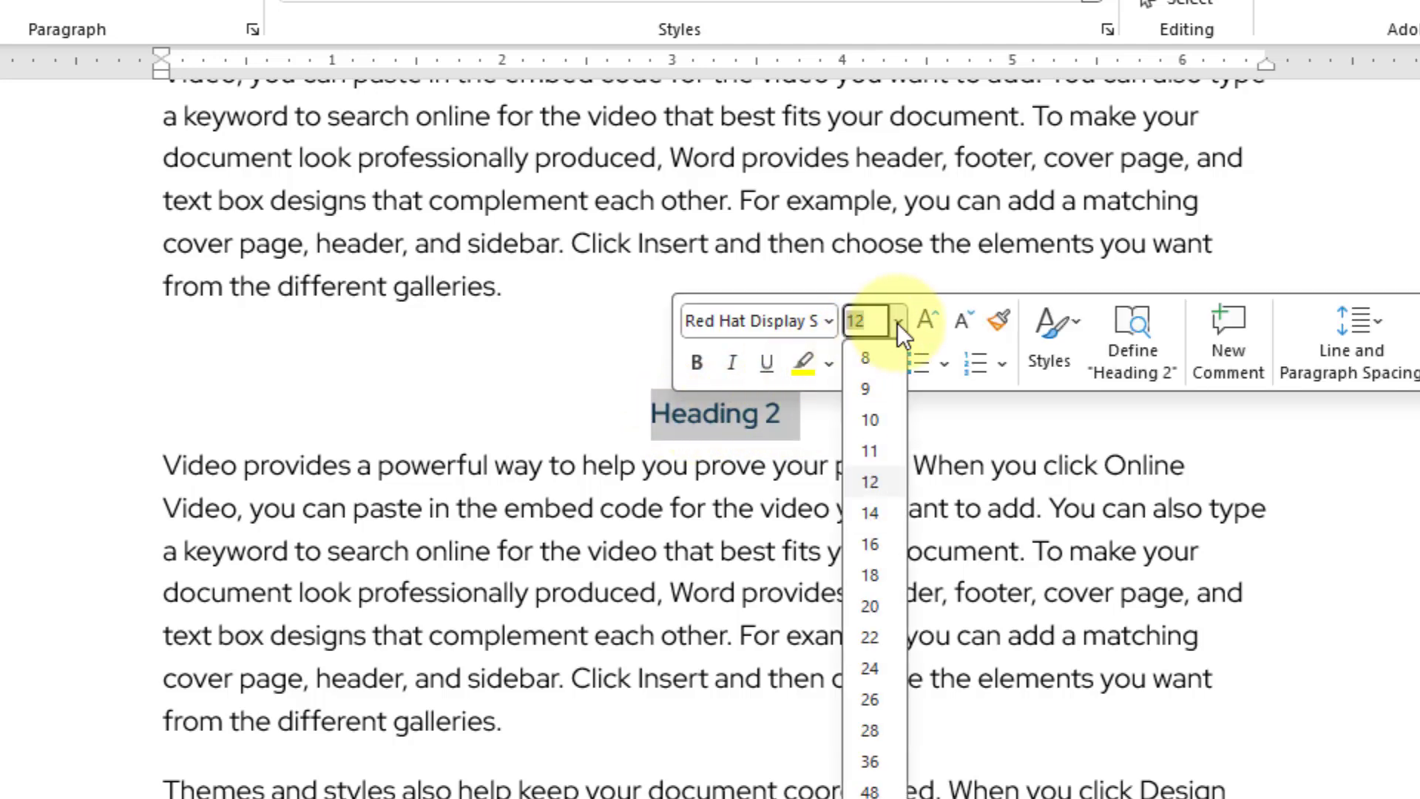
# Enlarge the Heading 2 text to 36 pt, leaving its letters clipped at the top.
pyautogui.click(868, 761)
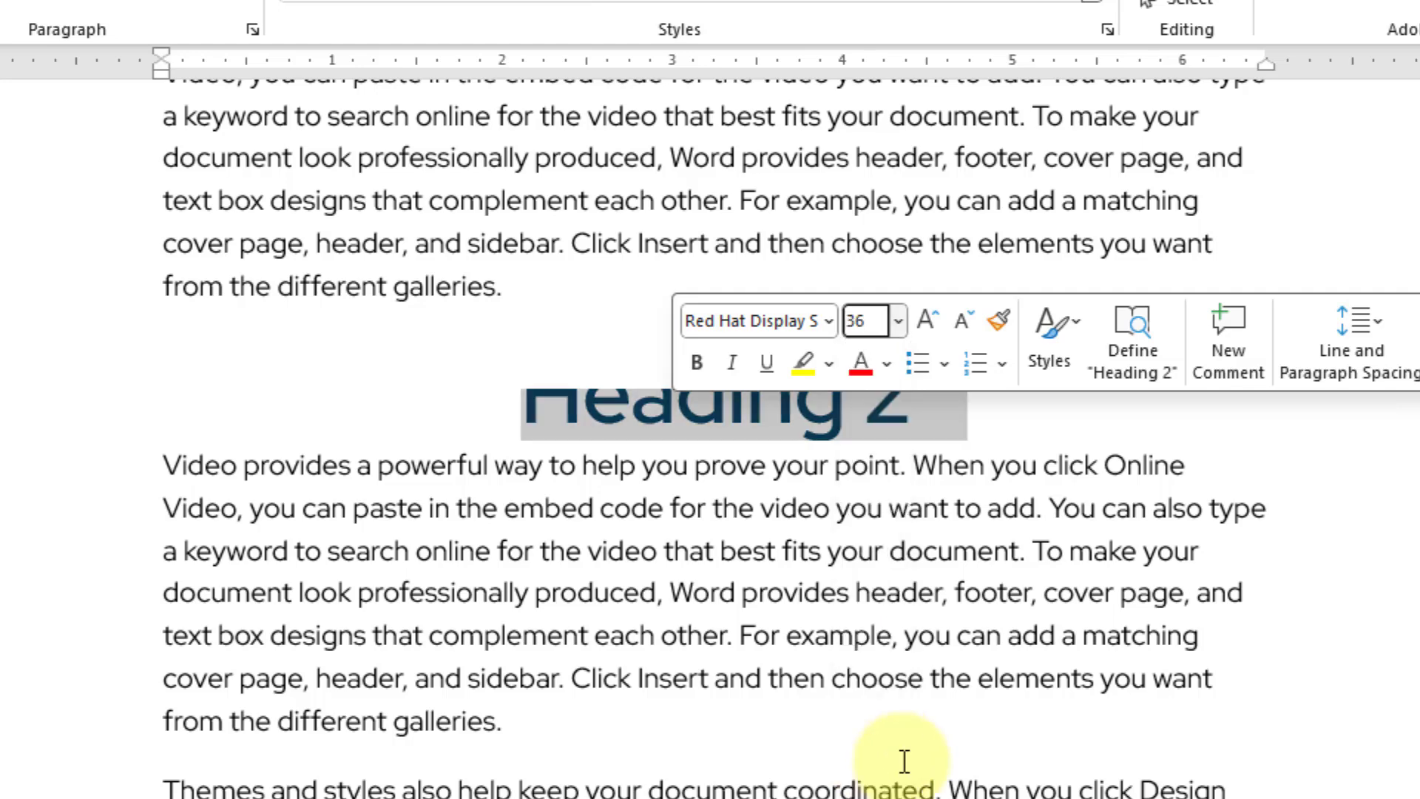
pyautogui.click(503, 720)
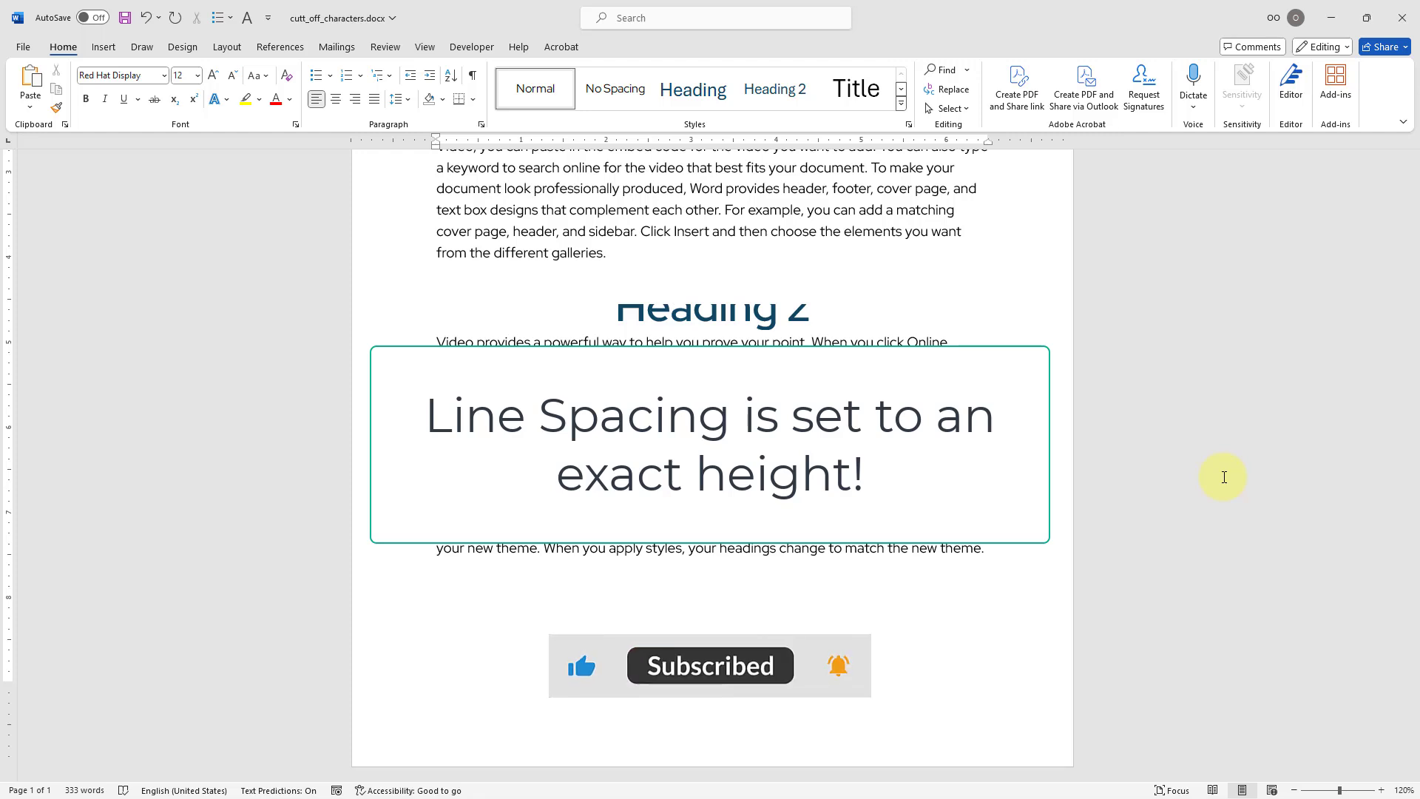
pyautogui.click(1104, 230)
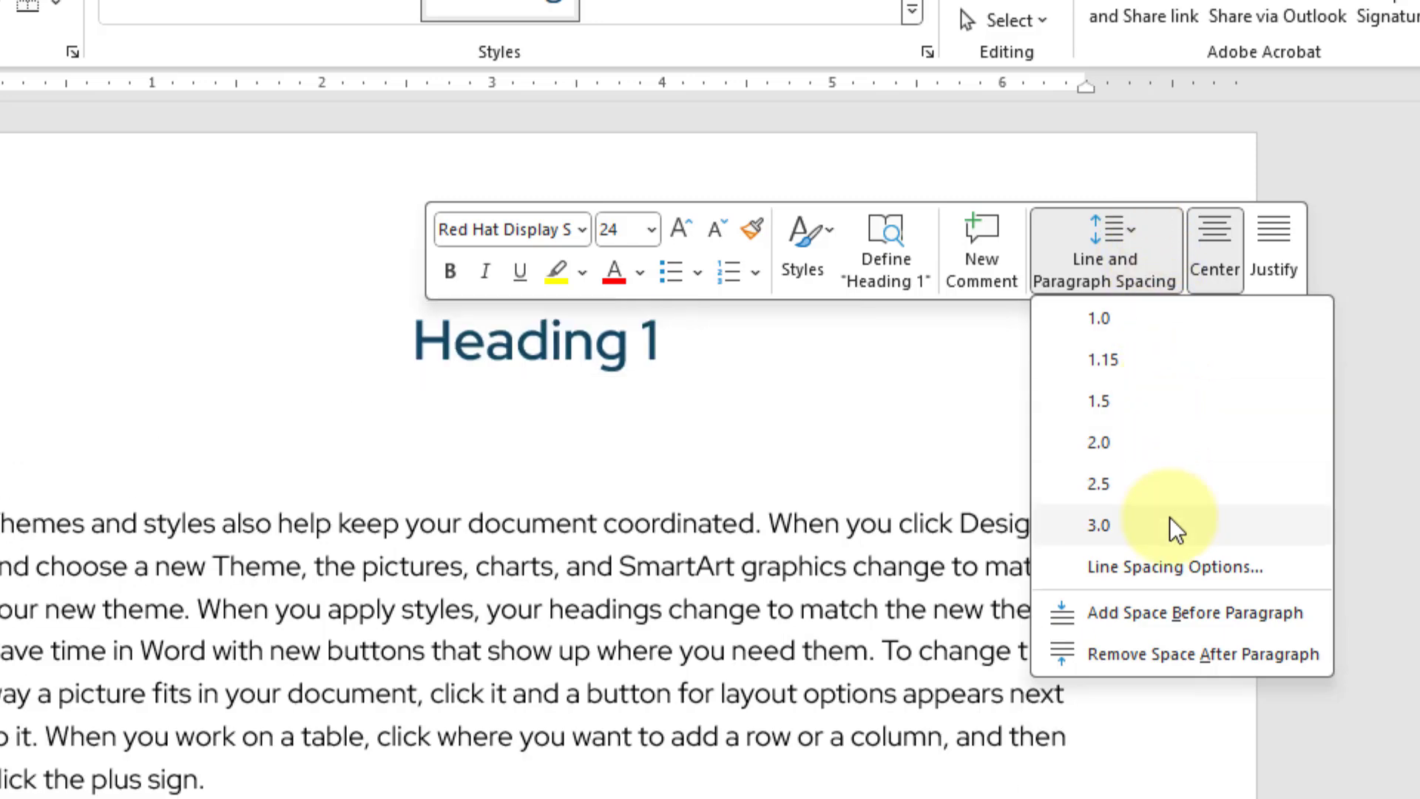
# Switch Heading 1's line spacing from Exactly 18 pt to At least in Paragraph settings.
pyautogui.click(1172, 566)
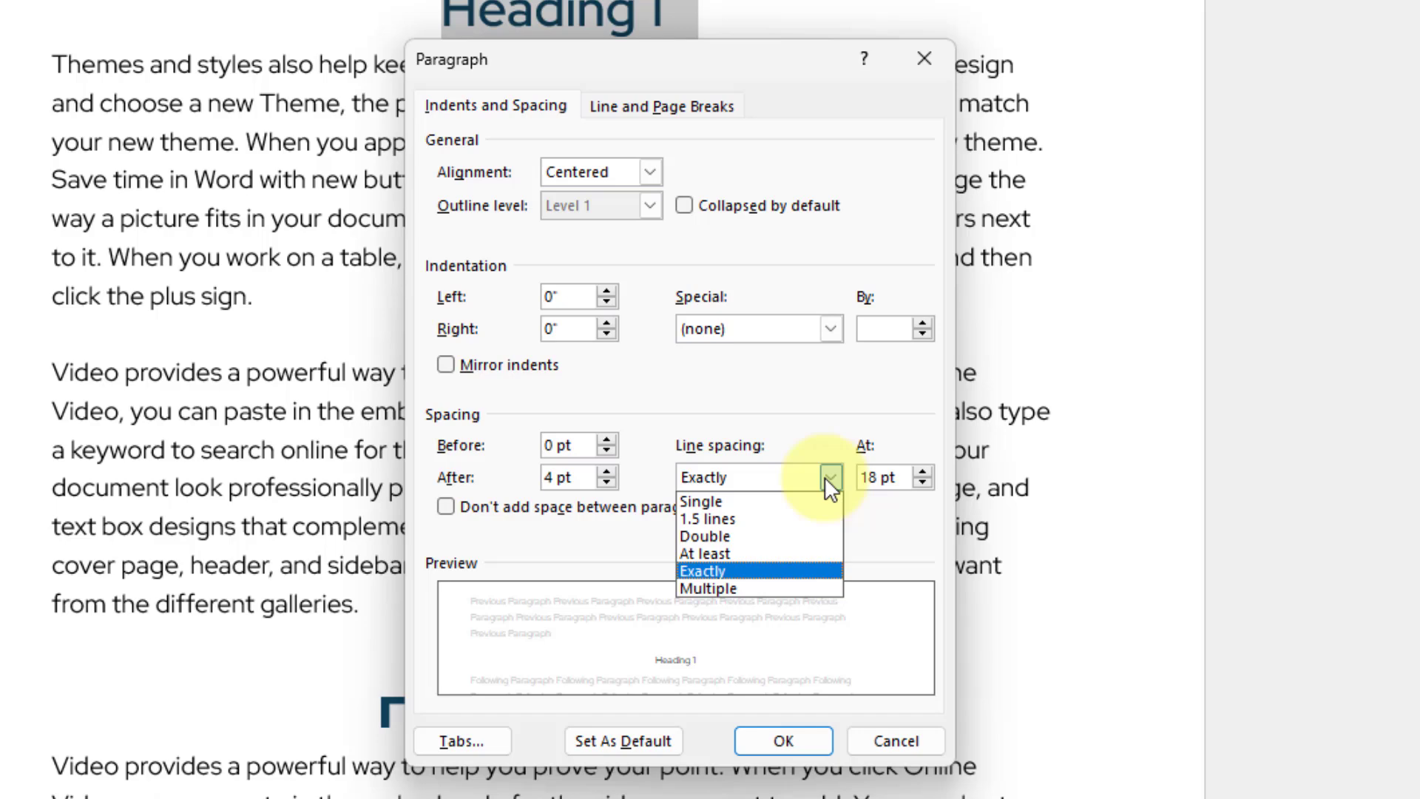
pyautogui.click(706, 552)
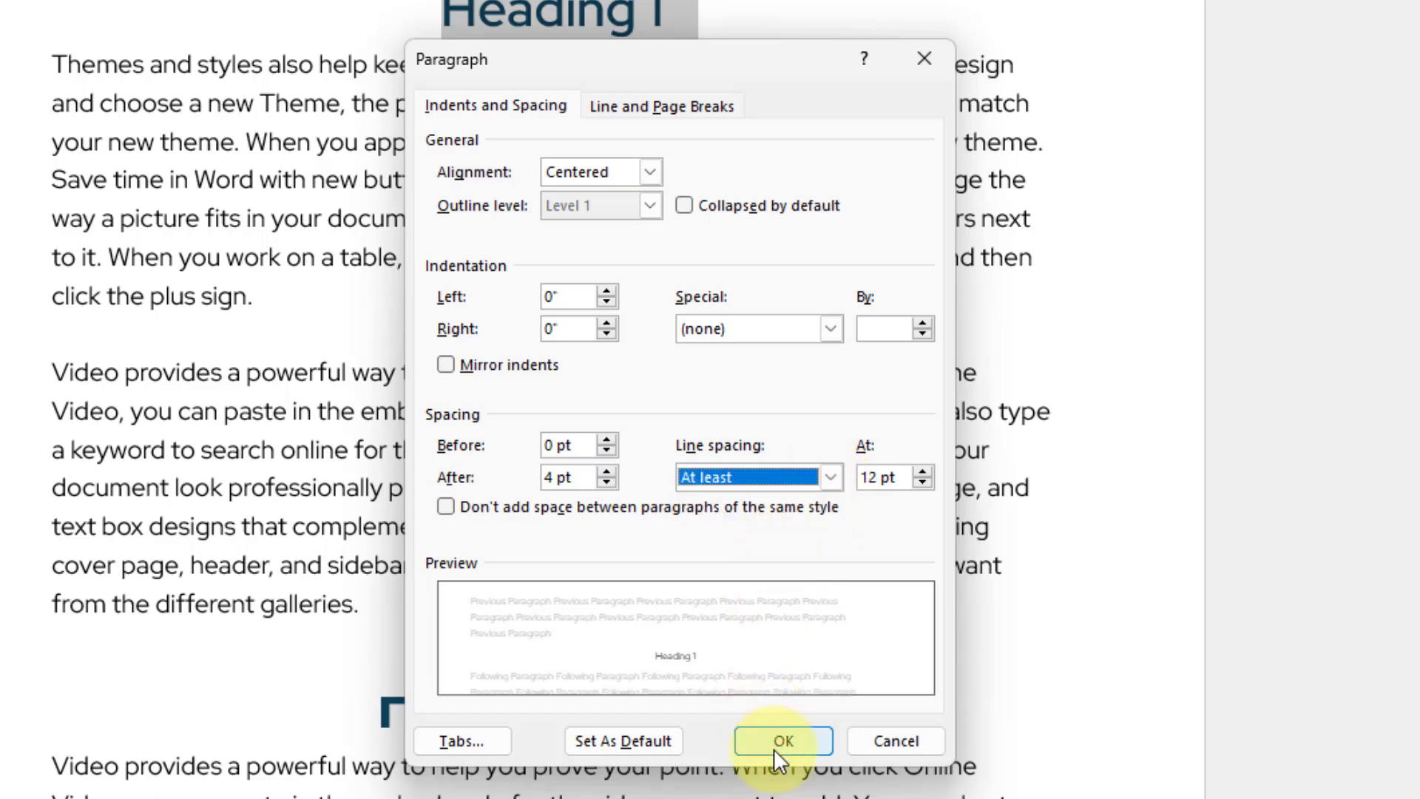
pyautogui.click(781, 740)
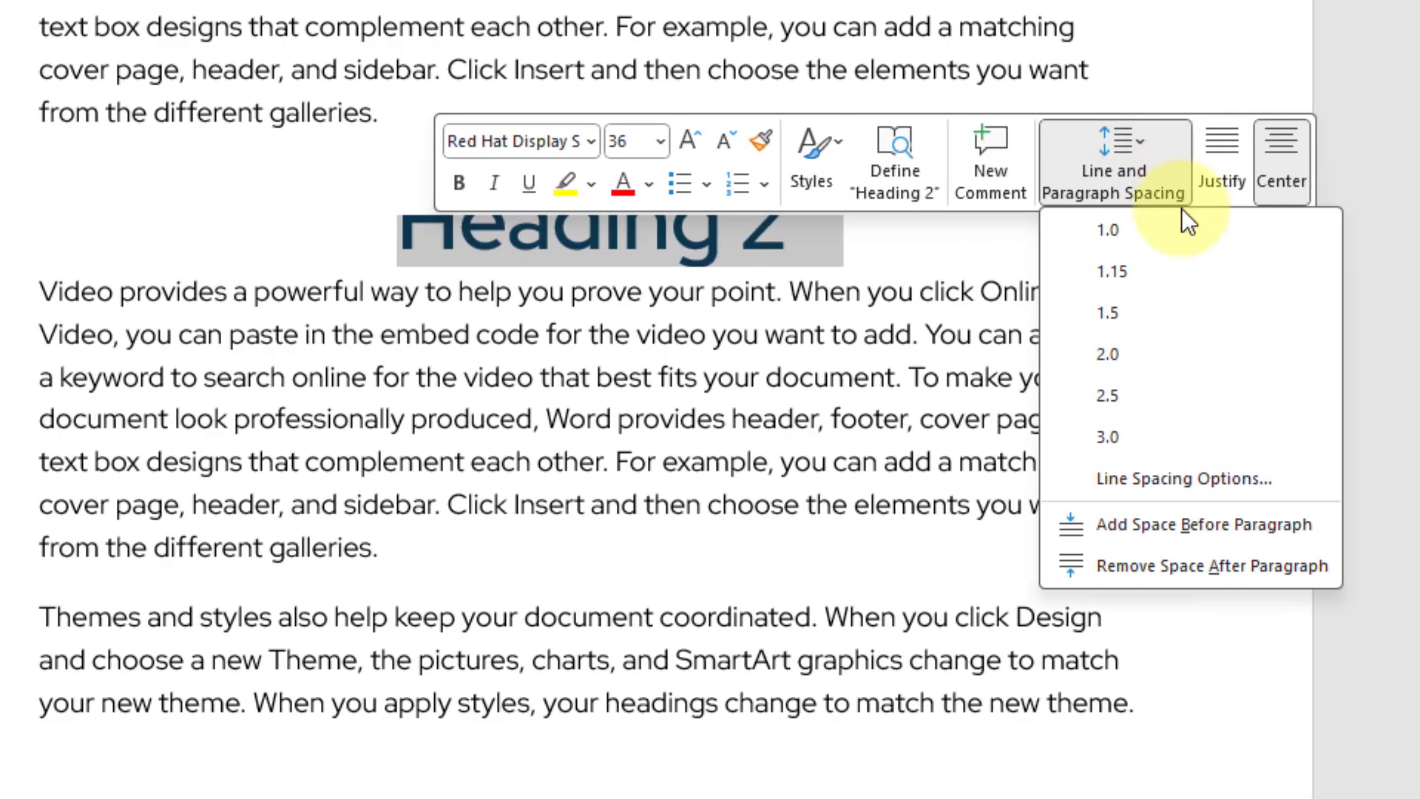
# Show Heading 2's line spacing choices, currently set to Exactly 18 pt.
pyautogui.click(1182, 478)
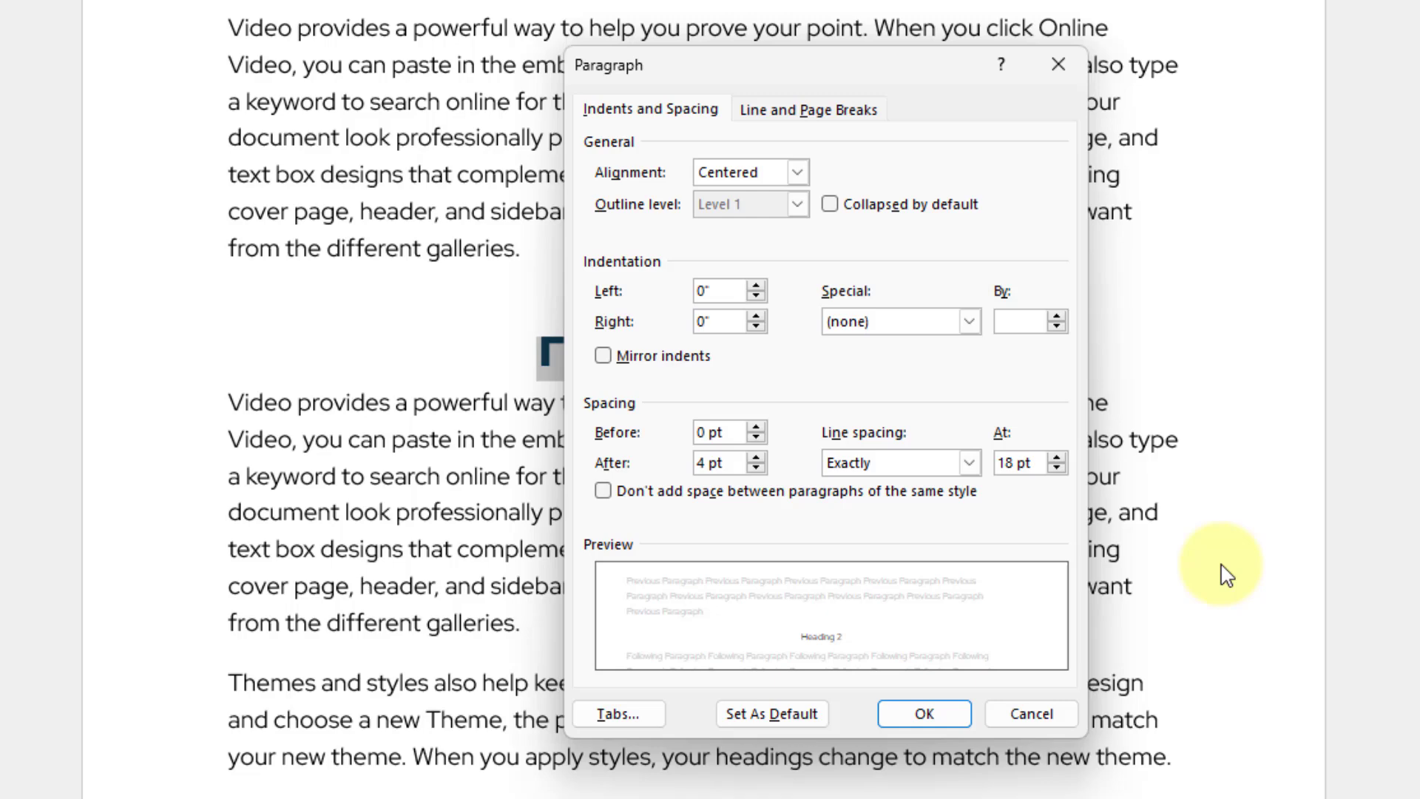
pyautogui.click(970, 463)
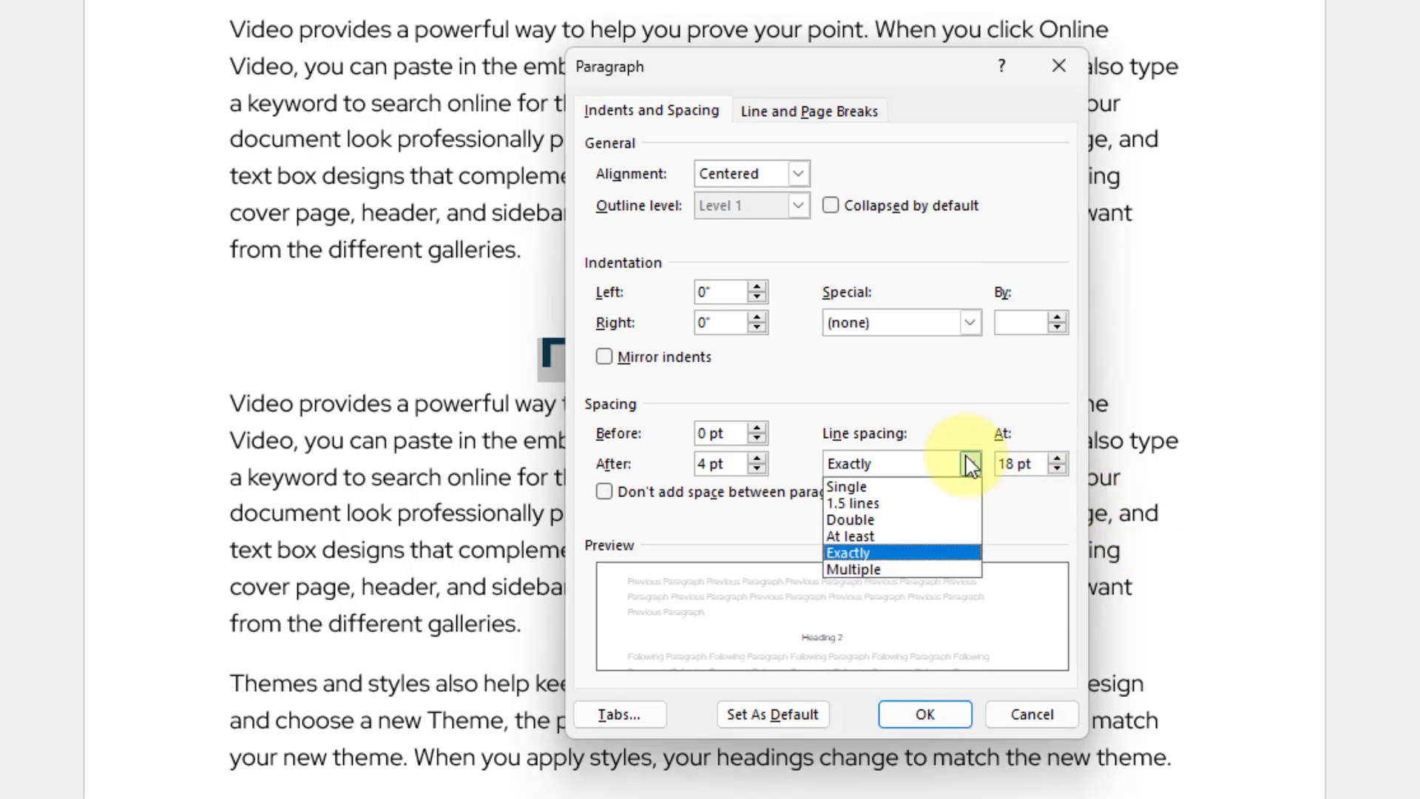